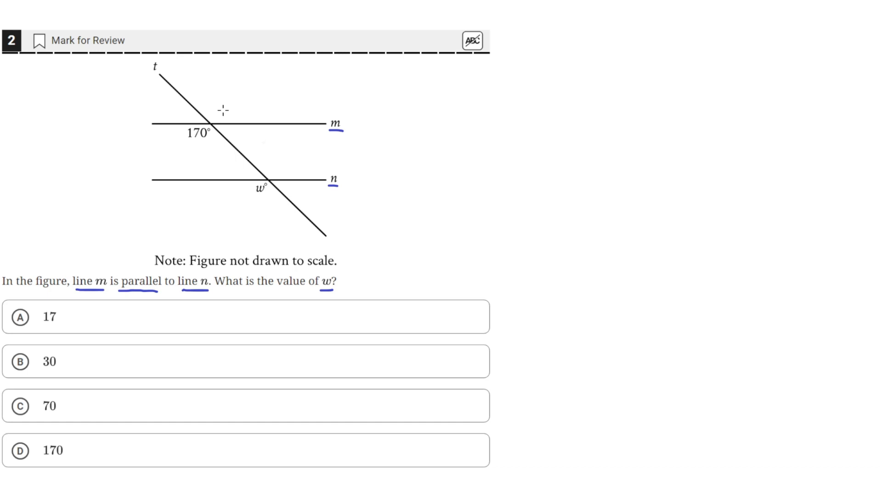
mouse_move(155, 76)
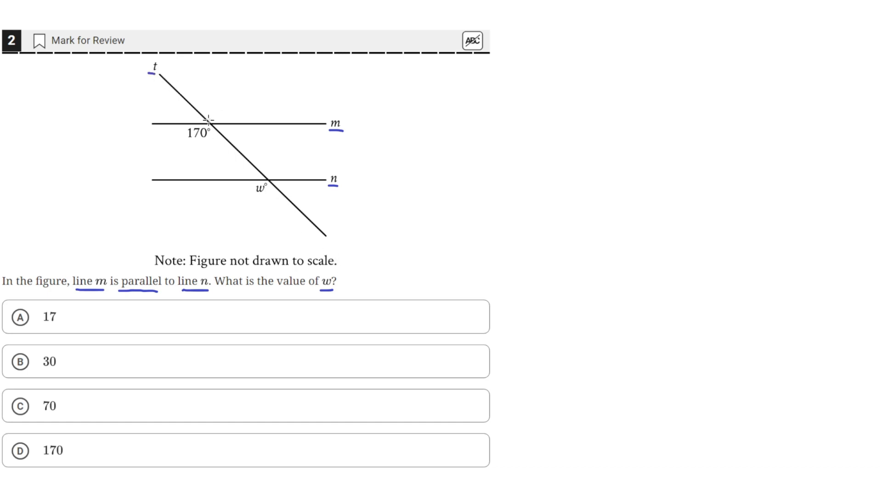
mouse_move(236, 131)
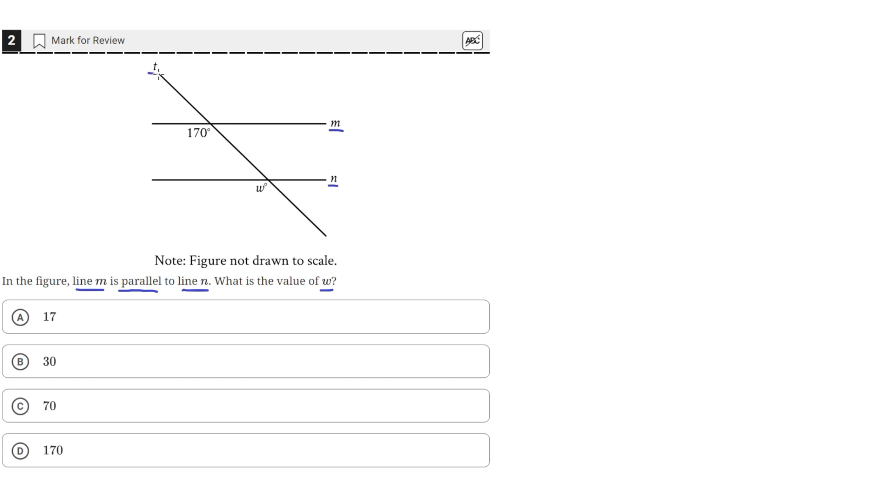
mouse_move(270, 185)
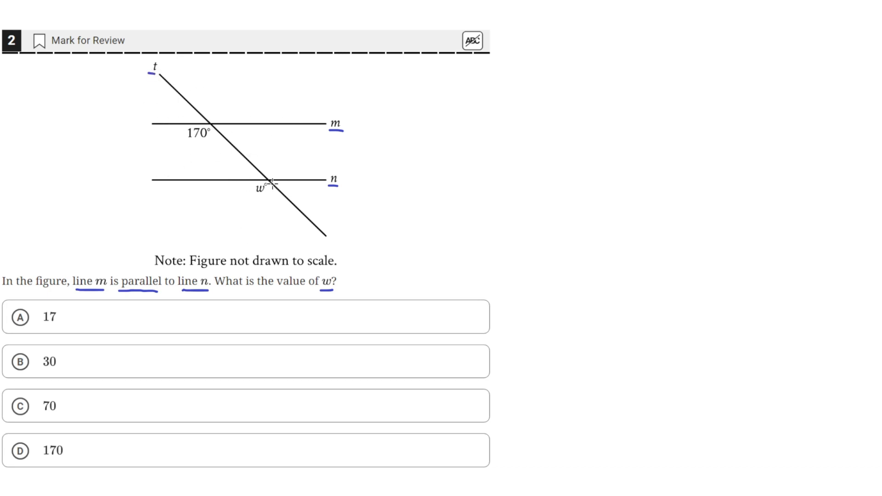
mouse_move(191, 101)
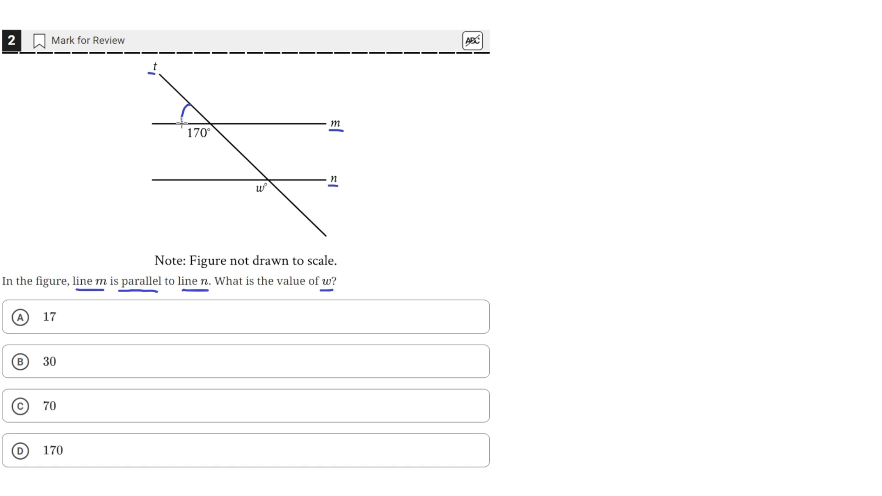
mouse_move(250, 165)
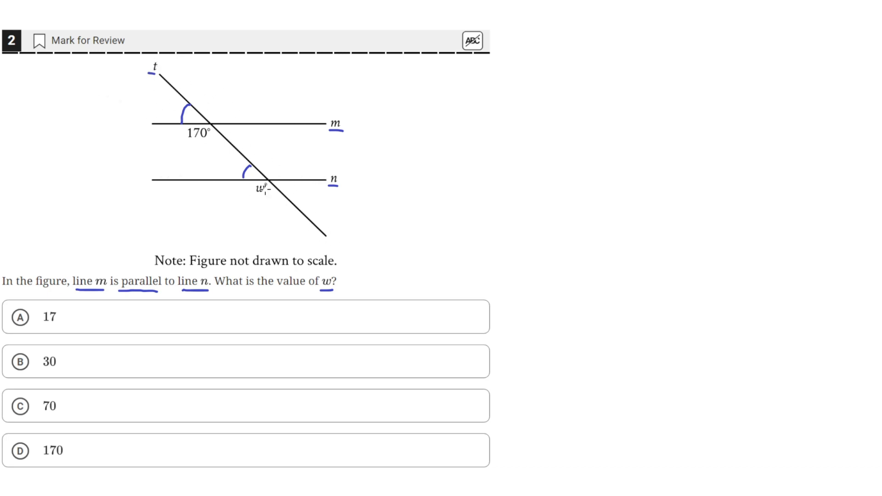
mouse_move(266, 184)
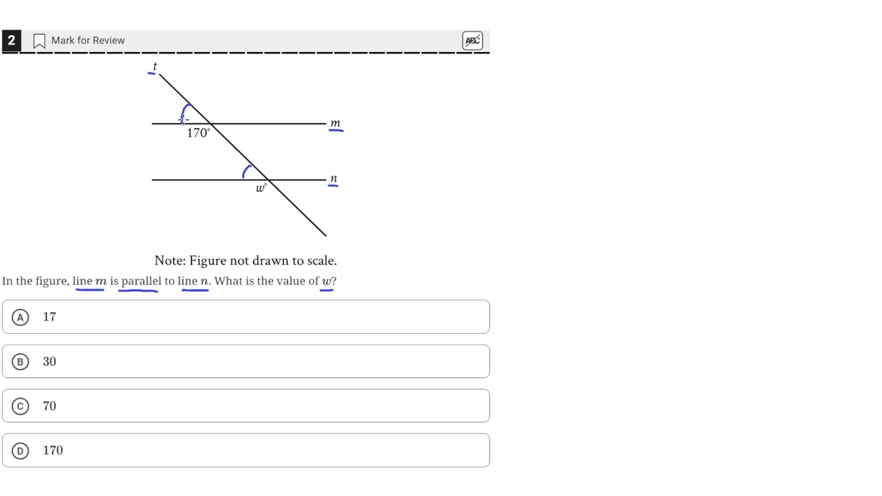
mouse_move(228, 98)
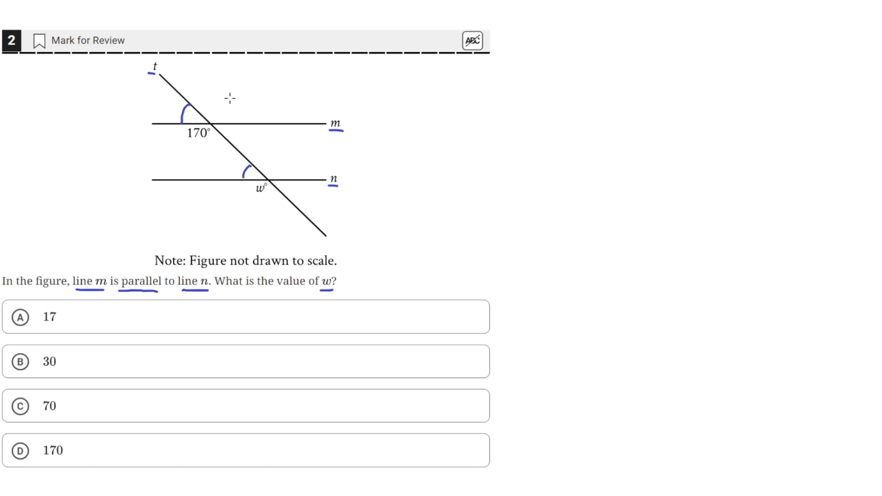
mouse_move(200, 115)
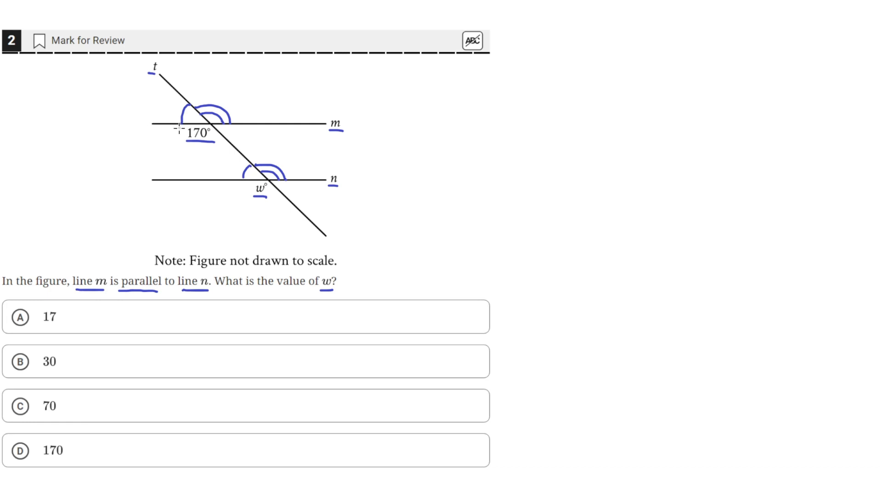
mouse_move(247, 186)
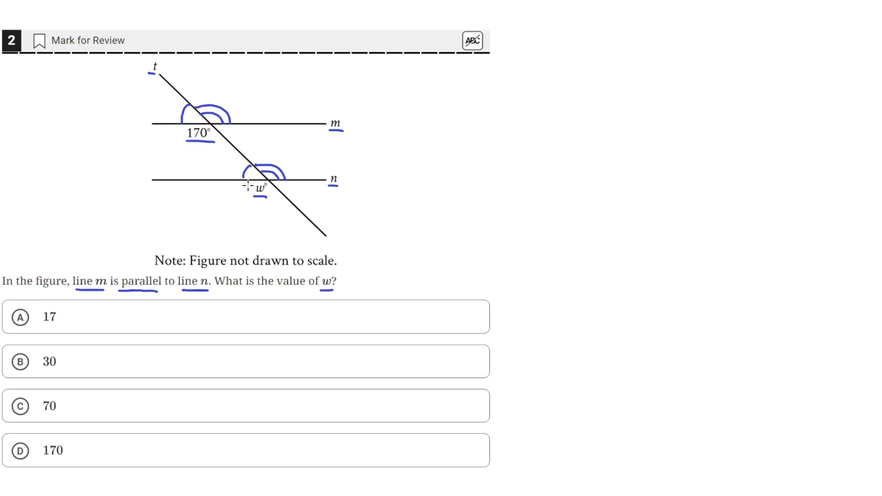